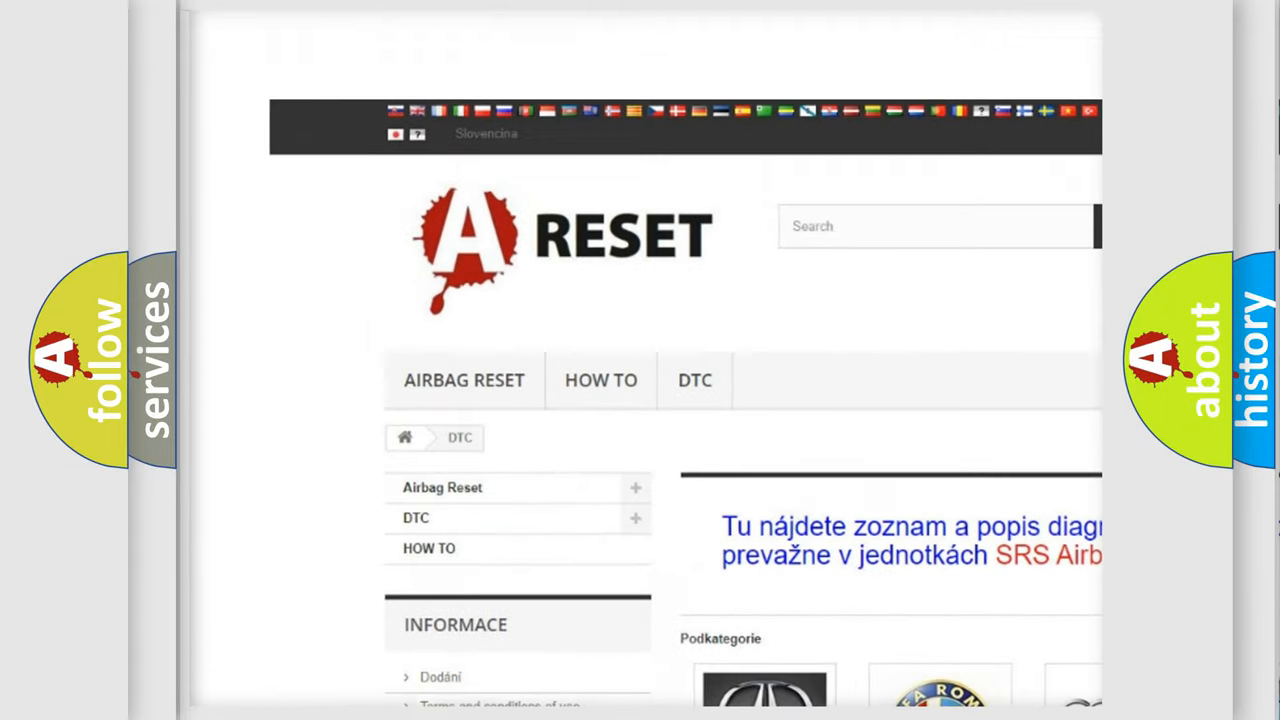
# - Scroll down the airbagreset.sk DTC brands page to reach the Honda code list
pyautogui.scroll(-3)
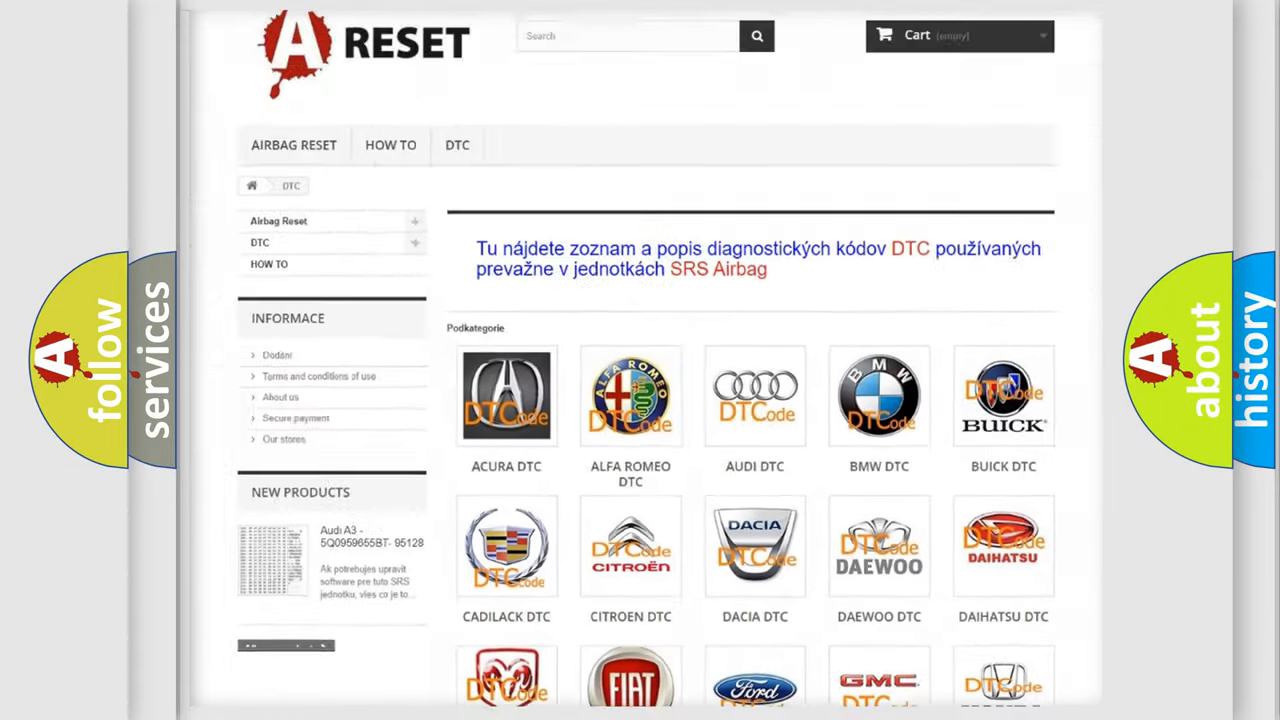
pyautogui.scroll(-3)
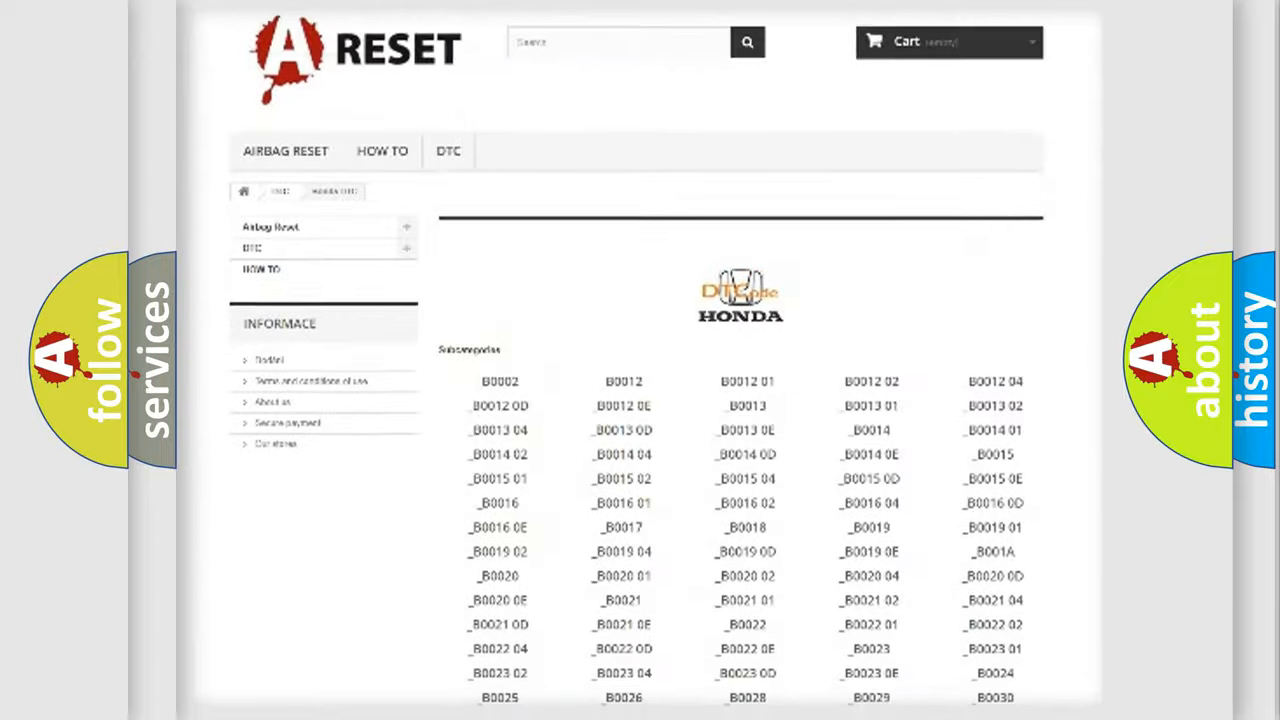
pyautogui.scroll(-3)
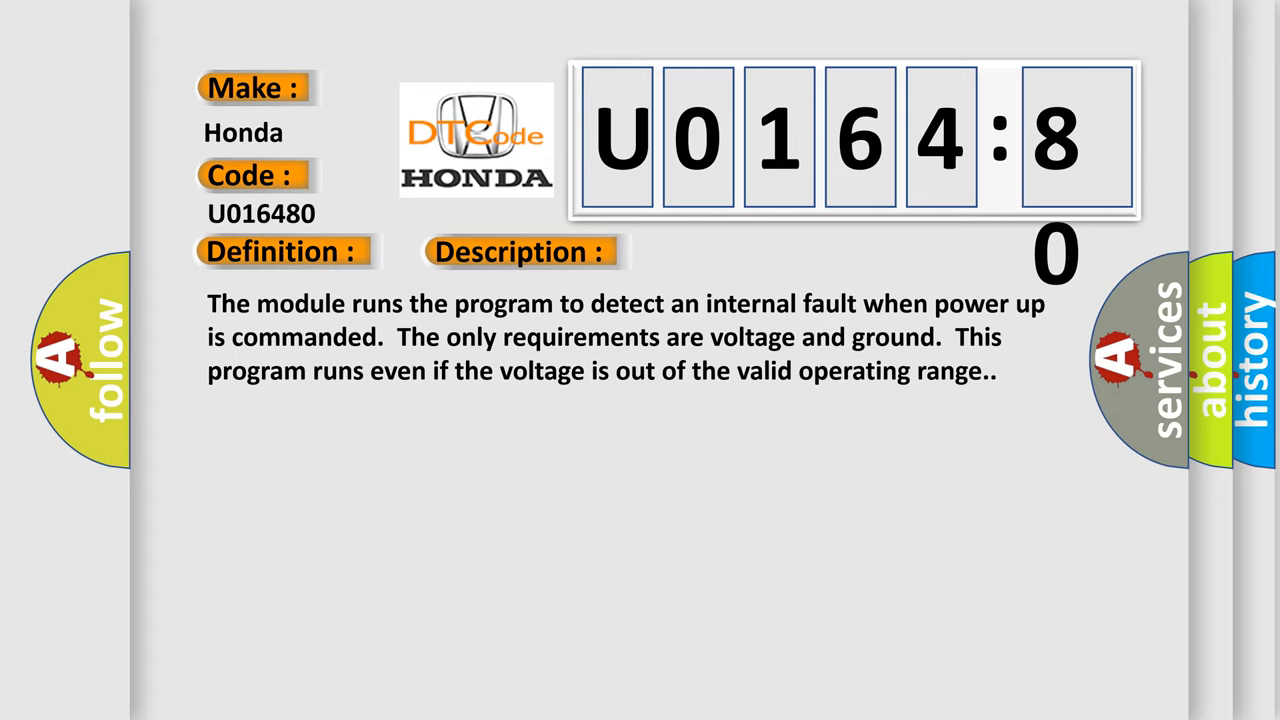
# - Reveal the Cause section for U016480: the module detected an internal malfunction
pyautogui.click(520, 251)
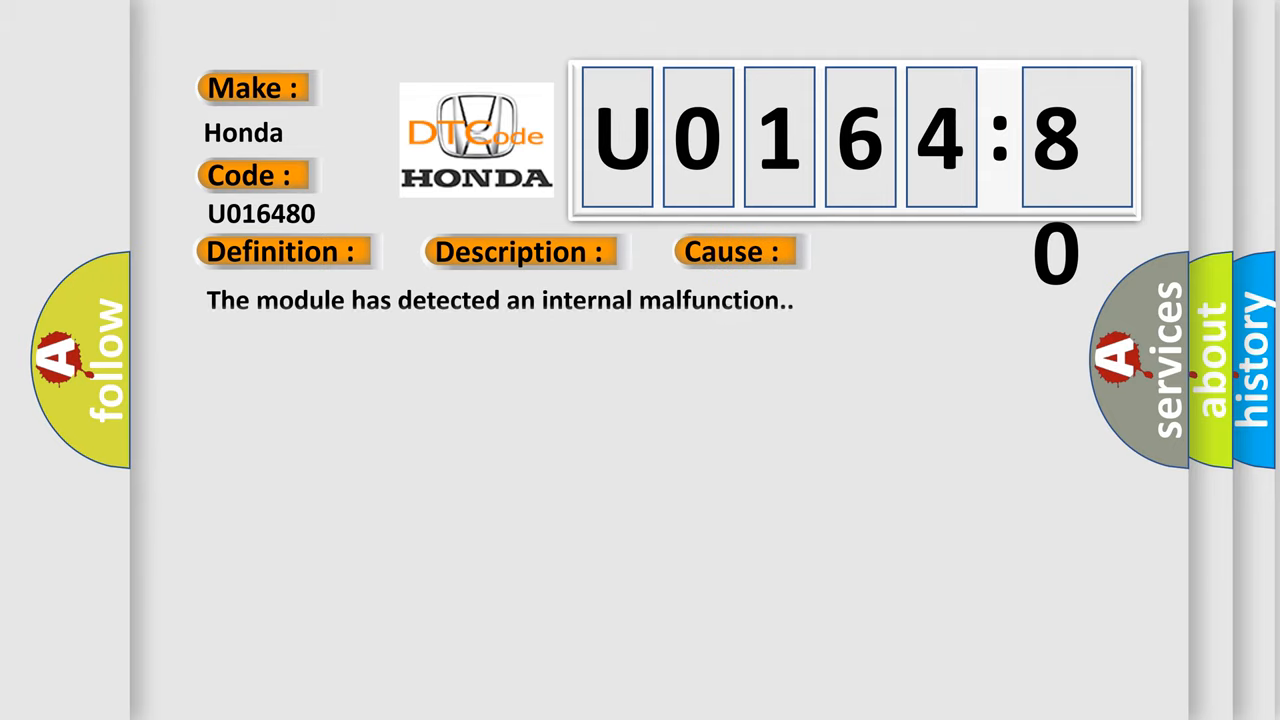